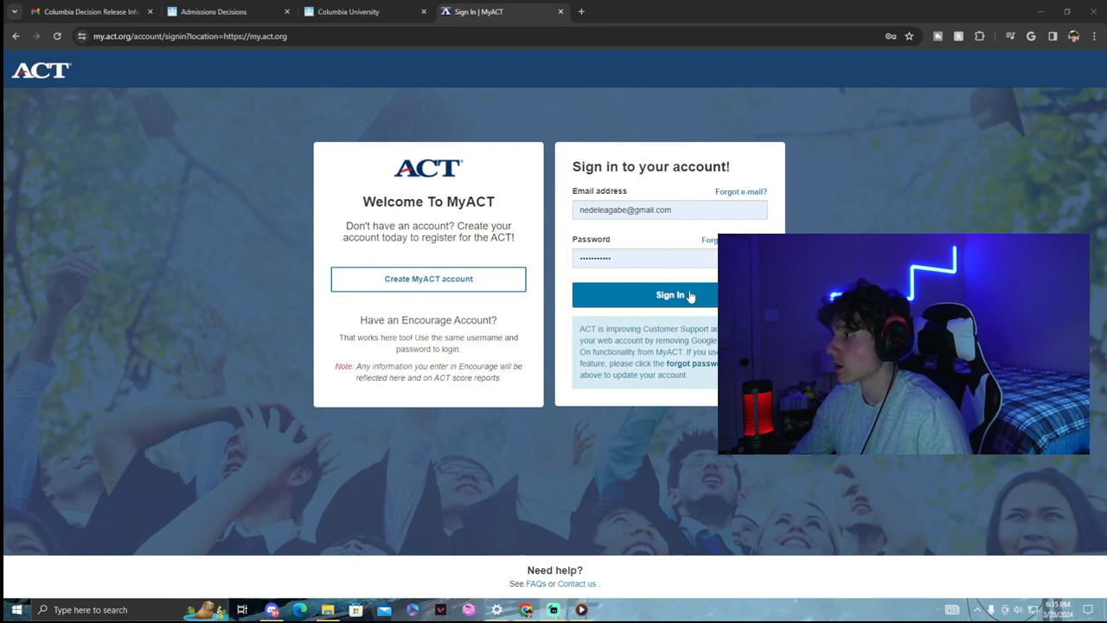
Step: Submit the filled email and password to sign in to the MyACT dashboard
{"action": "left_click", "coordinate": [670, 295]}
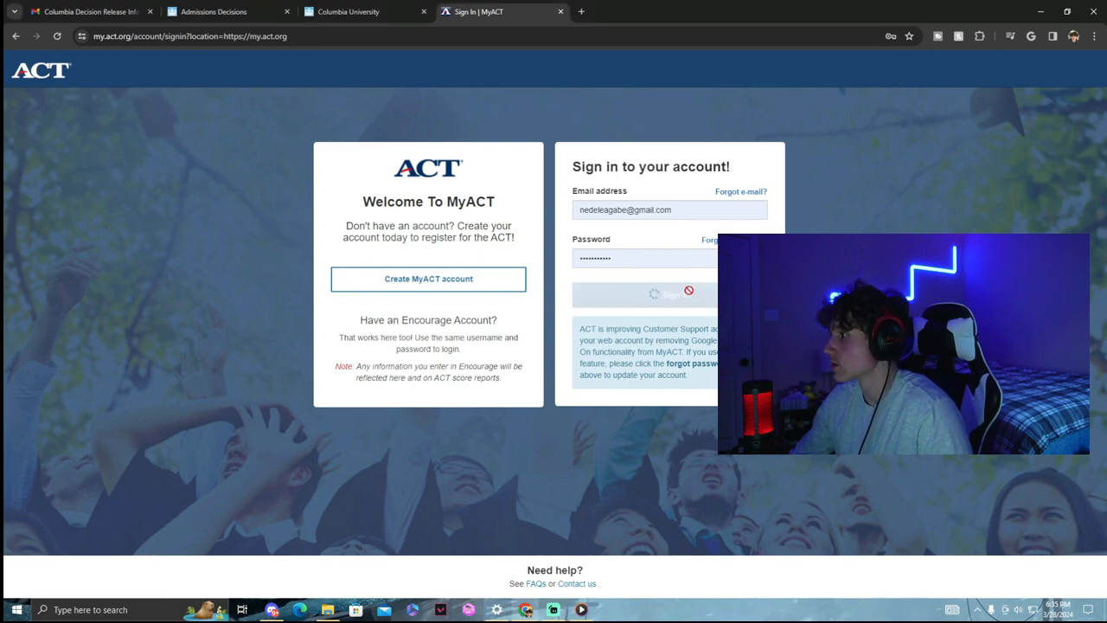
{"action": "left_click", "coordinate": [670, 294]}
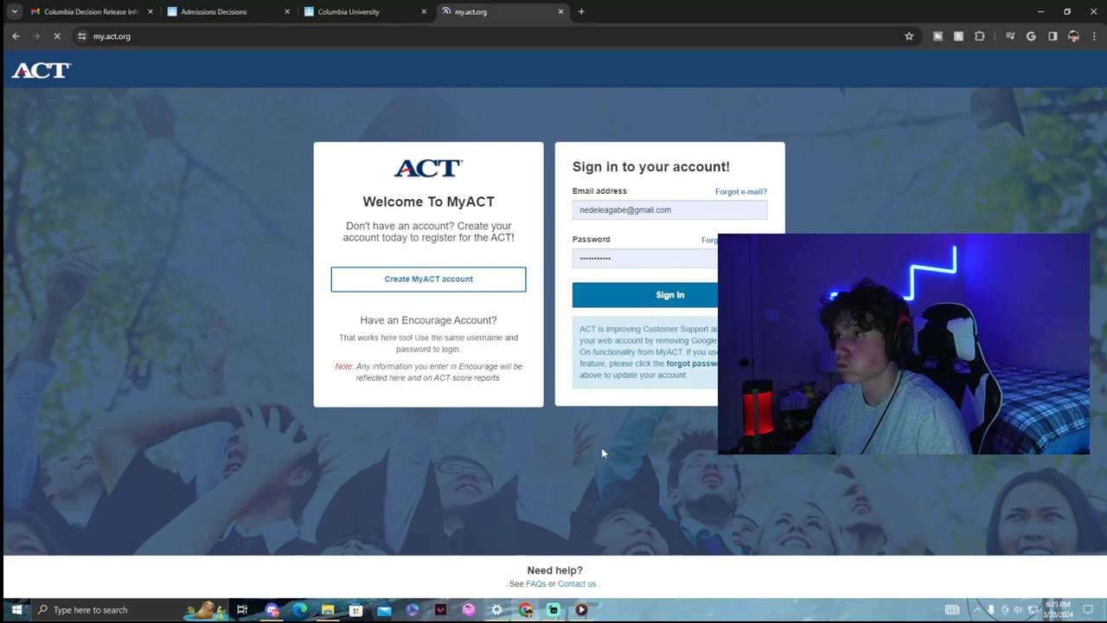
{"action": "left_click", "coordinate": [670, 294]}
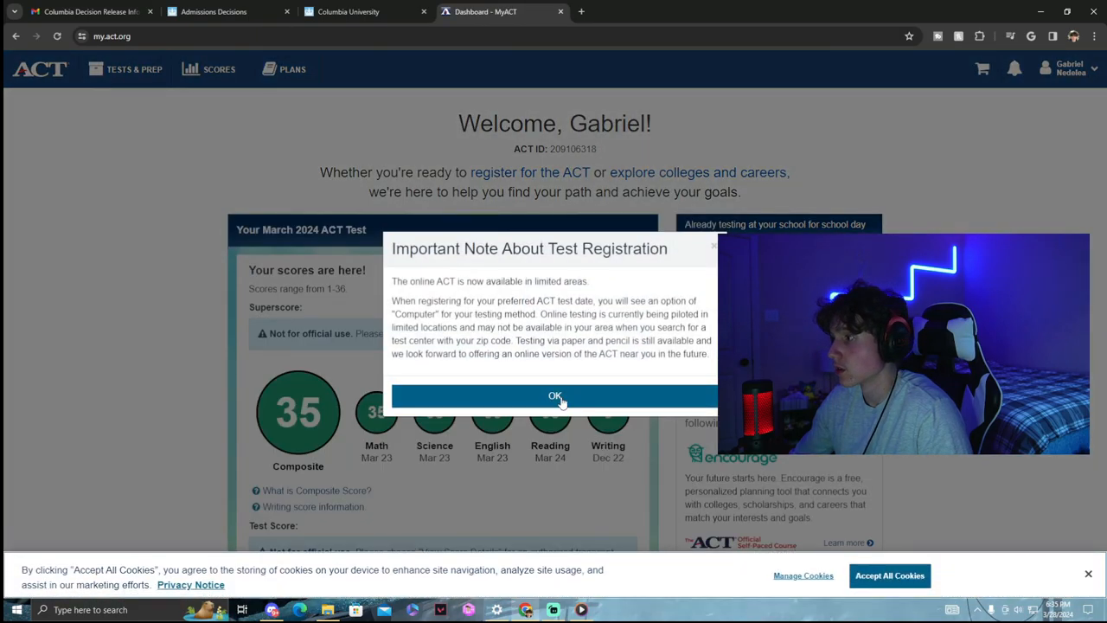
Step: Dismiss the Important Note popup and scroll to the 35 superscore and 33 composite panels
{"action": "left_click", "coordinate": [554, 395]}
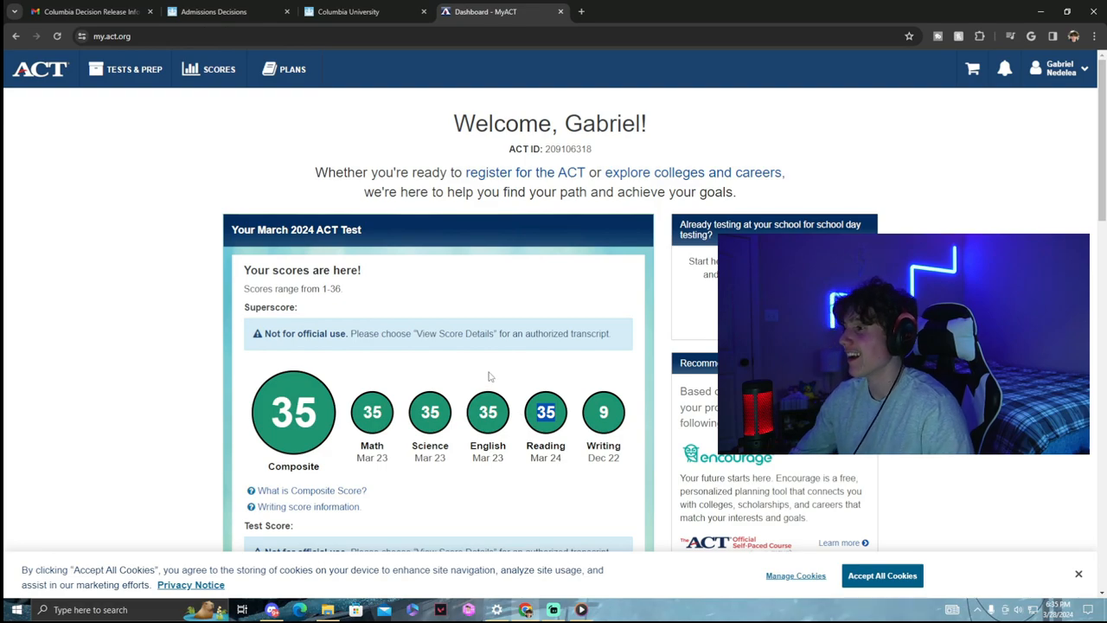
{"action": "scroll", "scroll_direction": "down", "scroll_amount": 3}
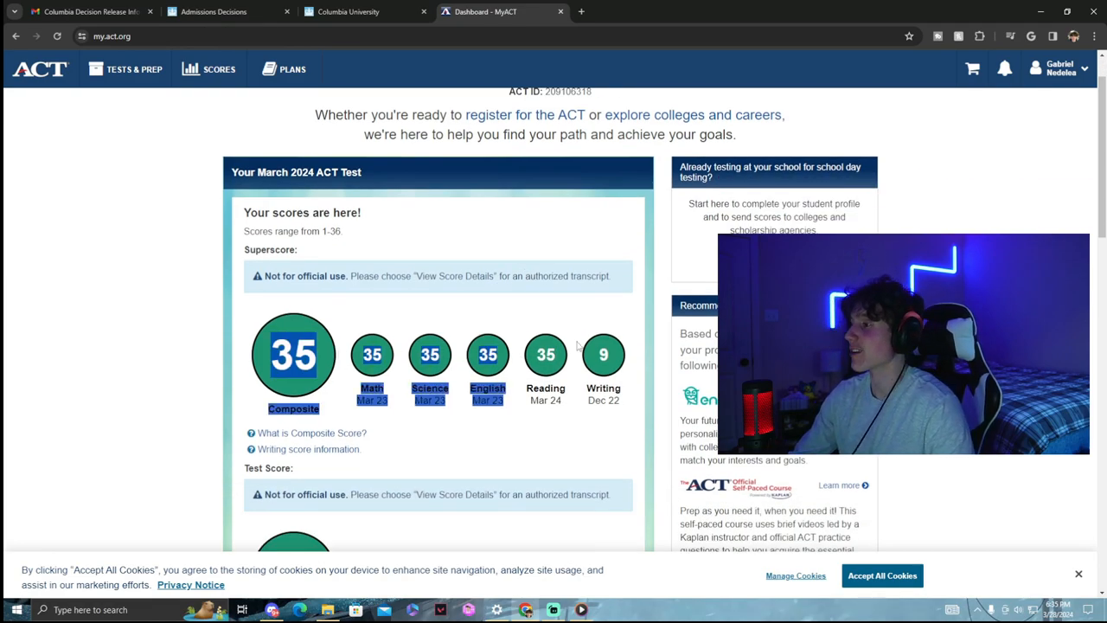
{"action": "scroll", "scroll_direction": "down", "scroll_amount": 3}
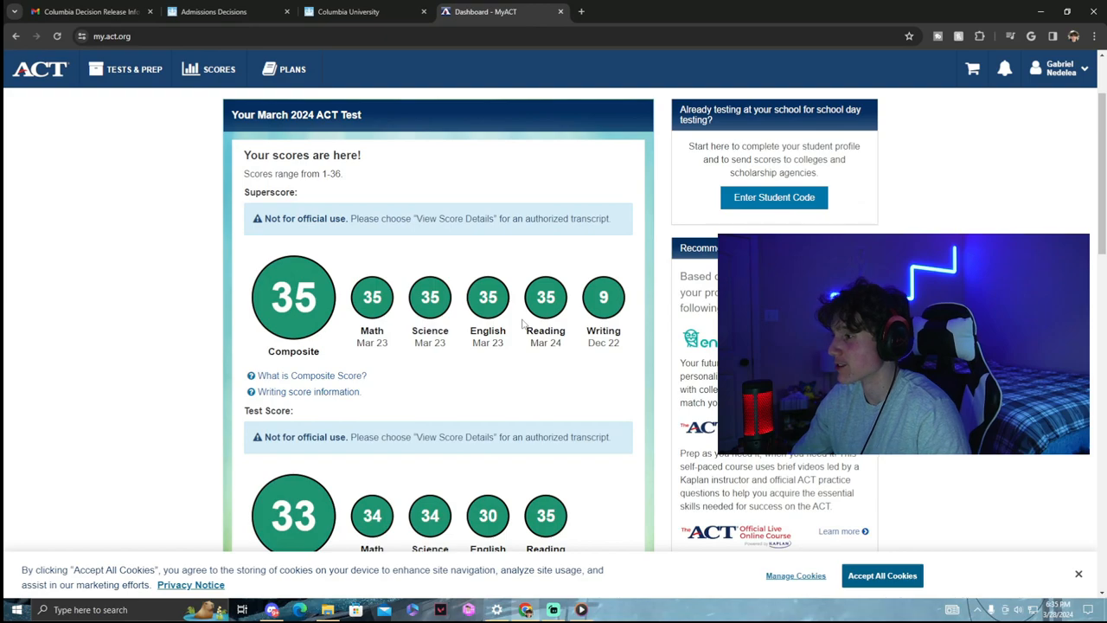
{"action": "scroll", "scroll_direction": "down", "scroll_amount": 3}
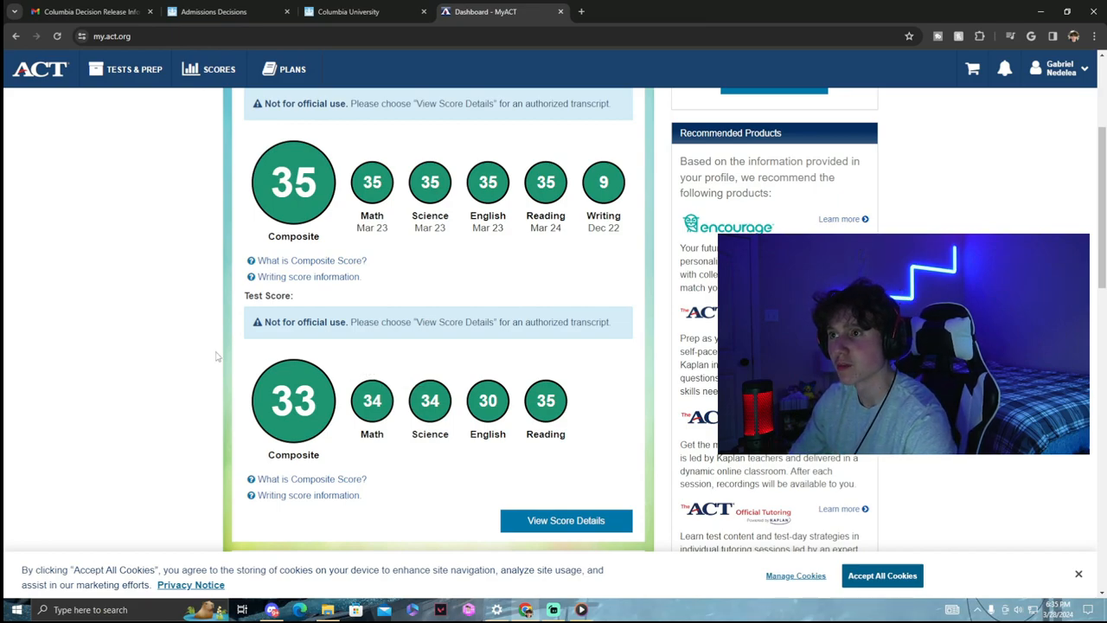
{"action": "mouse_move", "coordinate": [562, 400]}
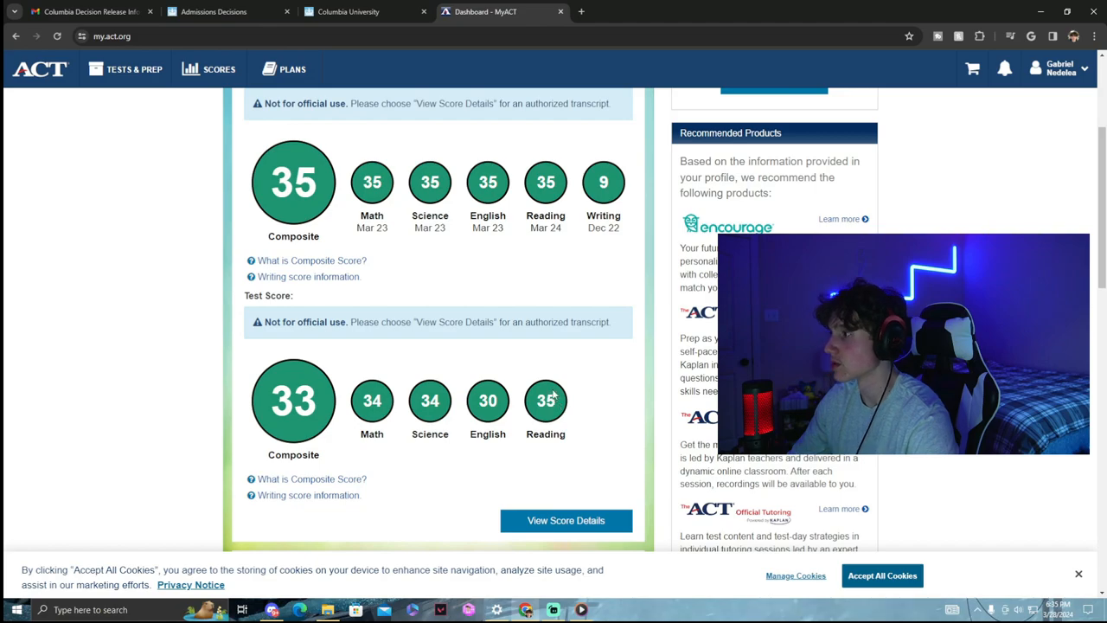
{"action": "mouse_move", "coordinate": [545, 400]}
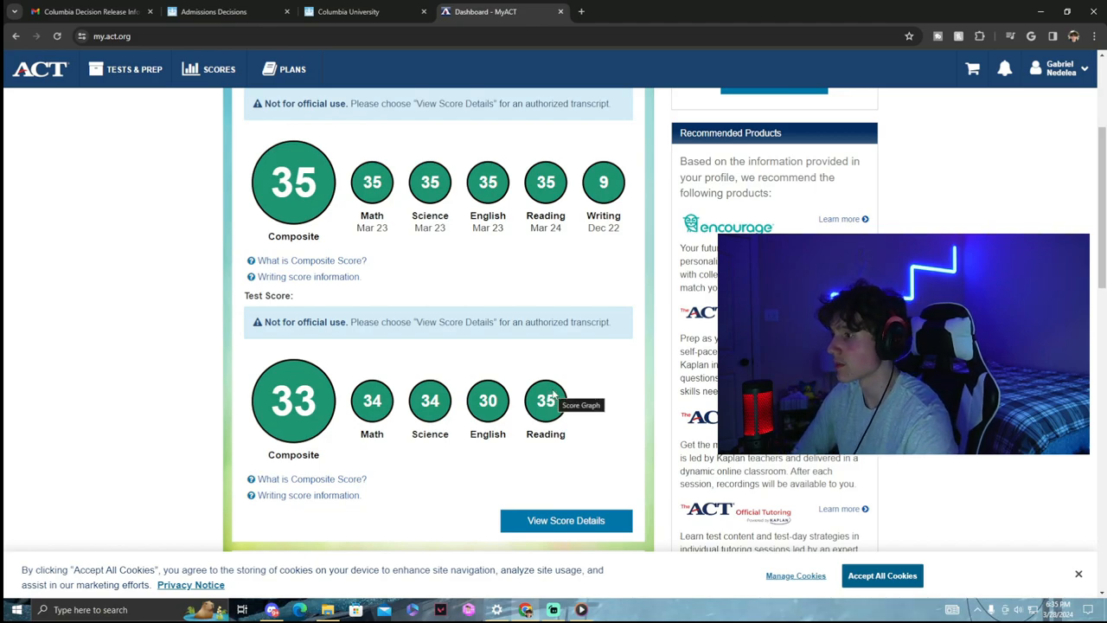
{"action": "scroll", "scroll_direction": "down", "scroll_amount": 3}
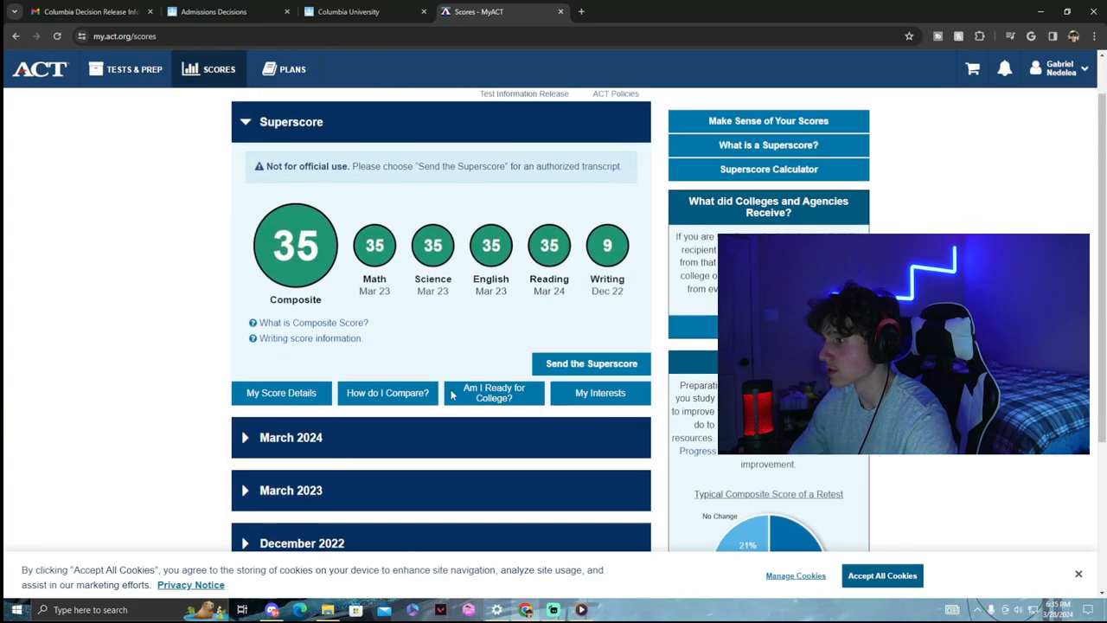
Step: Scroll through the March 2024 score details to the Math and Science subcategory percentages
{"action": "scroll", "scroll_direction": "down", "scroll_amount": 3}
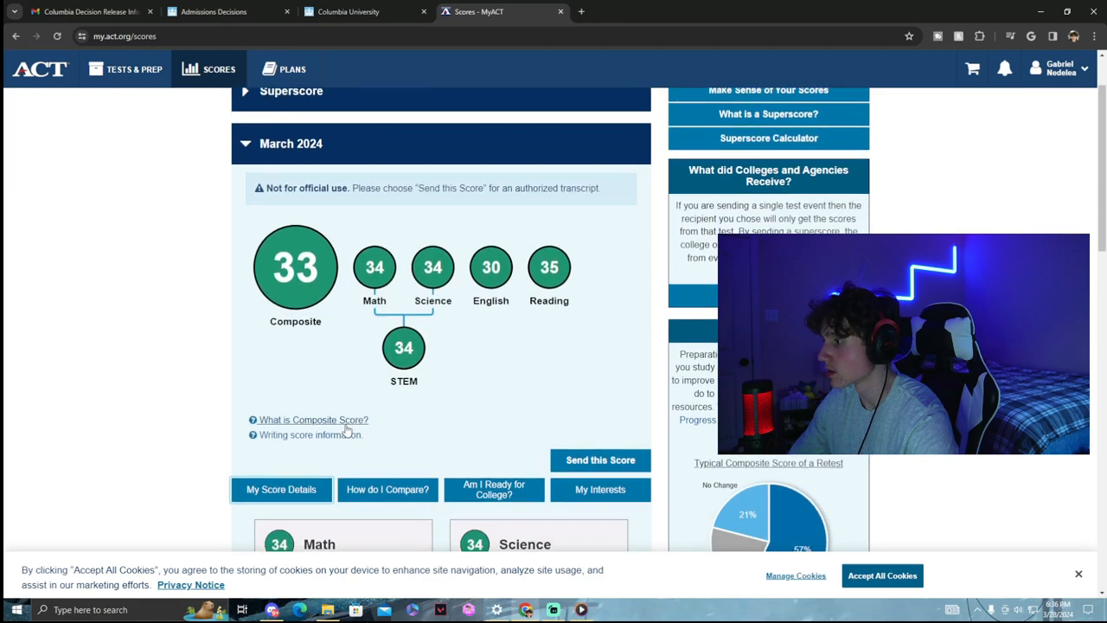
{"action": "scroll", "scroll_direction": "down", "scroll_amount": 3}
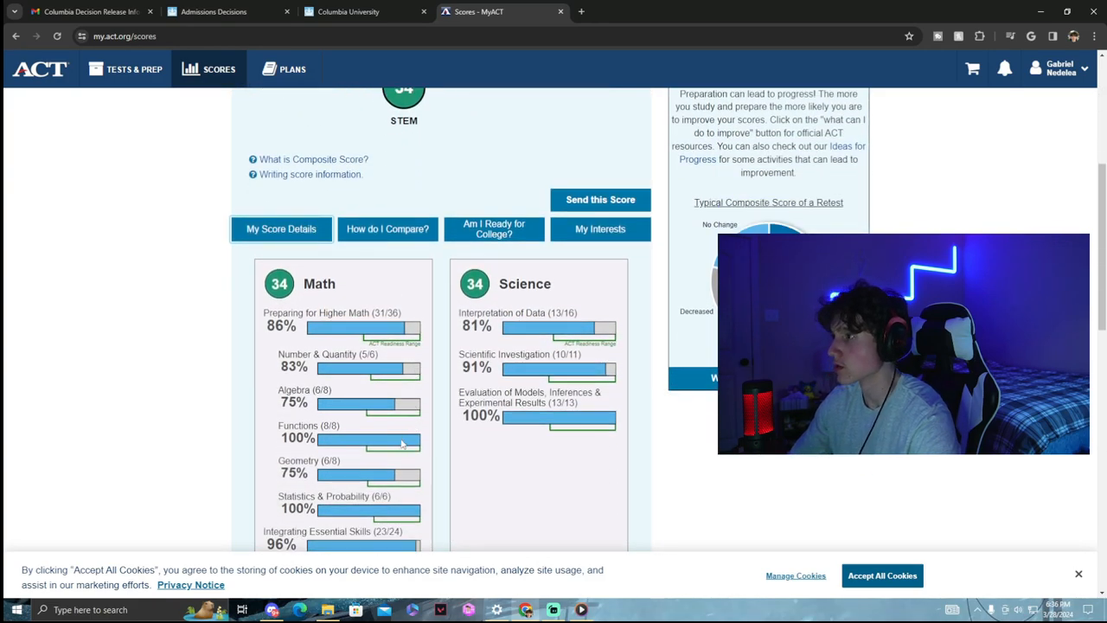
{"action": "scroll", "scroll_direction": "down", "scroll_amount": 3}
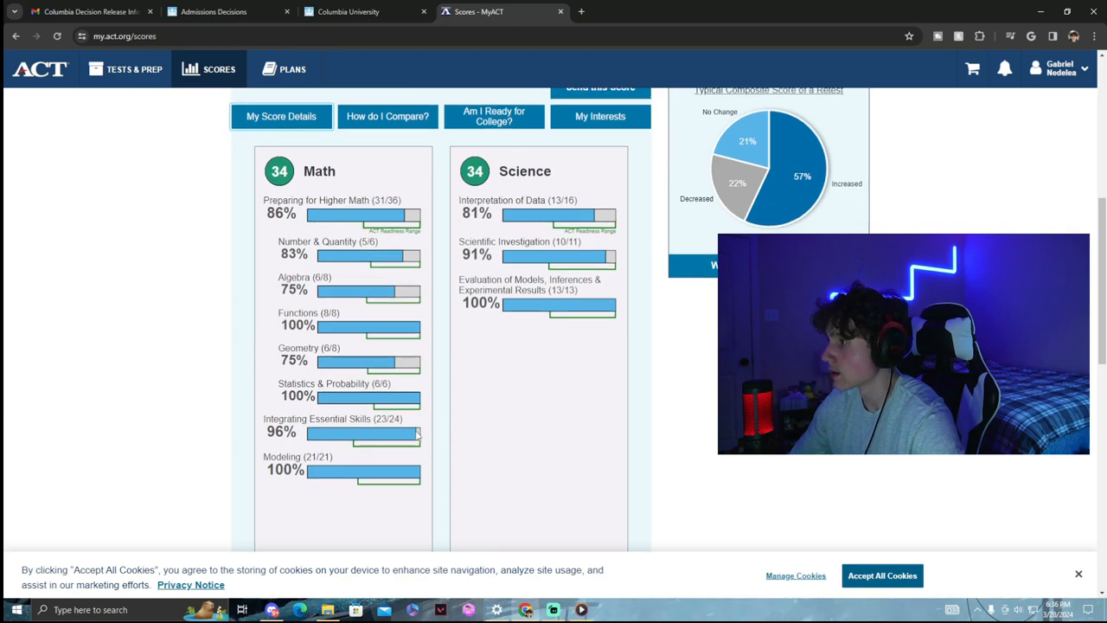
{"action": "scroll", "scroll_direction": "up", "scroll_amount": 3}
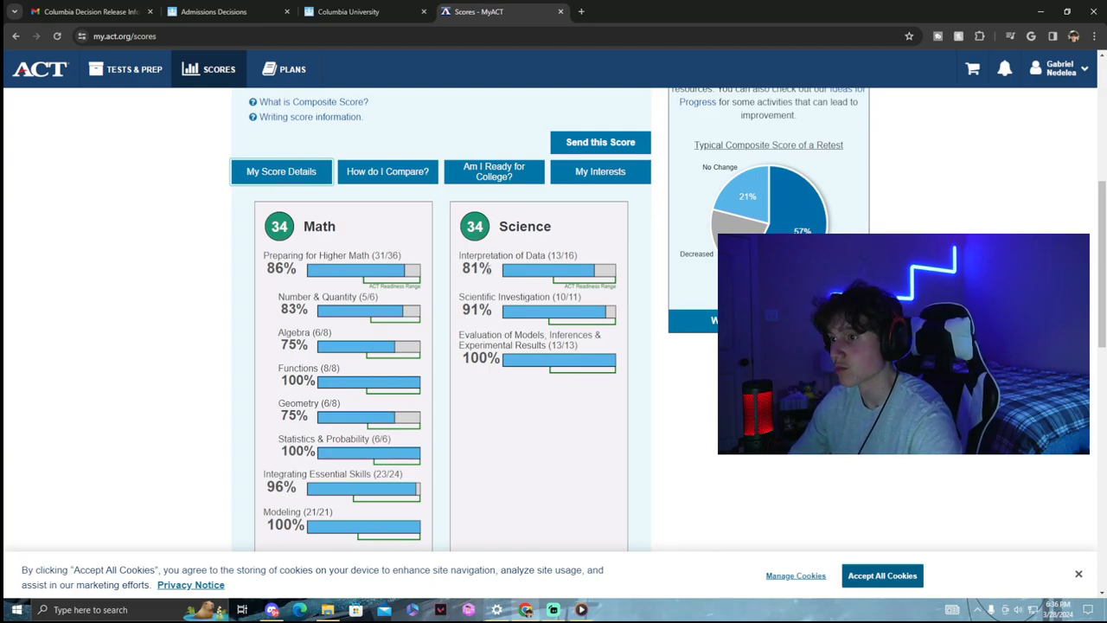
{"action": "scroll", "scroll_direction": "down", "scroll_amount": 3}
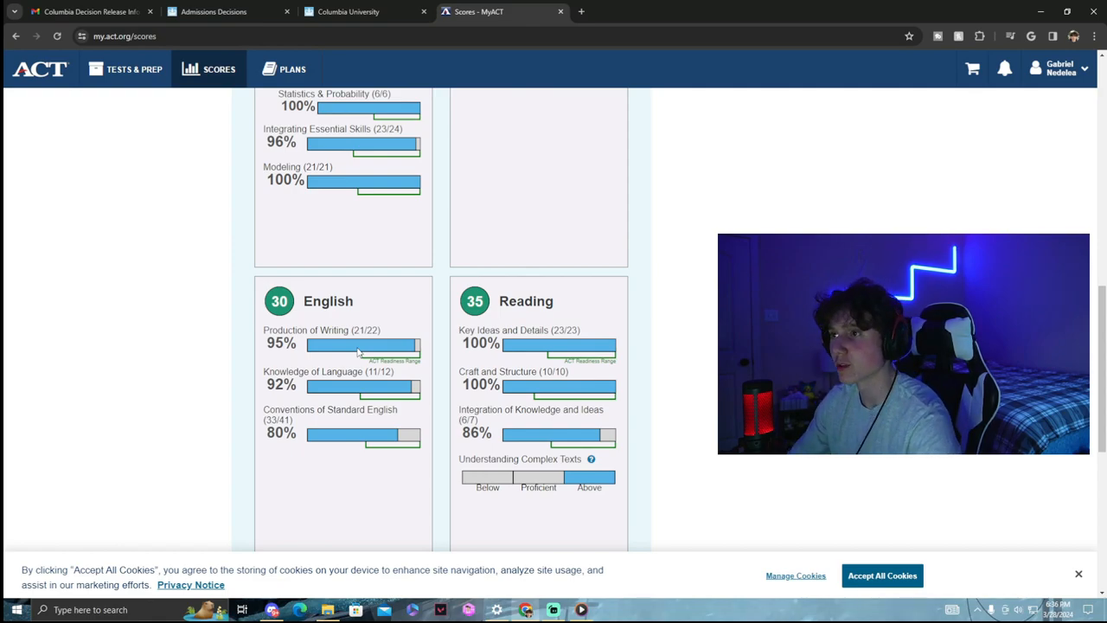
{"action": "scroll", "scroll_direction": "down", "scroll_amount": 3}
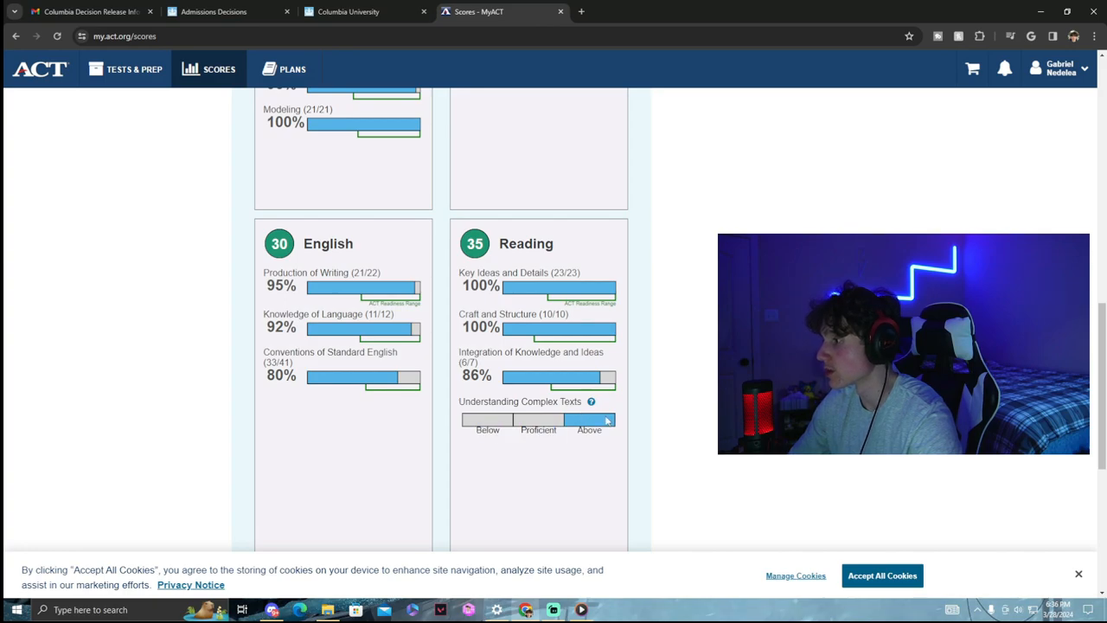
{"action": "scroll", "scroll_direction": "up", "scroll_amount": 3}
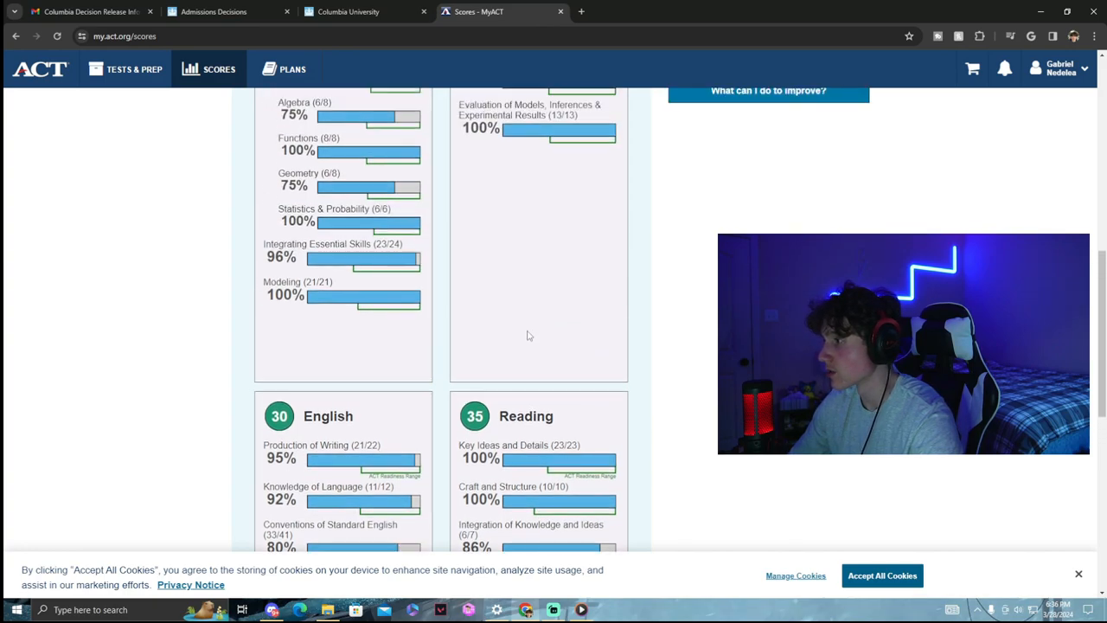
{"action": "scroll", "scroll_direction": "down", "scroll_amount": 3}
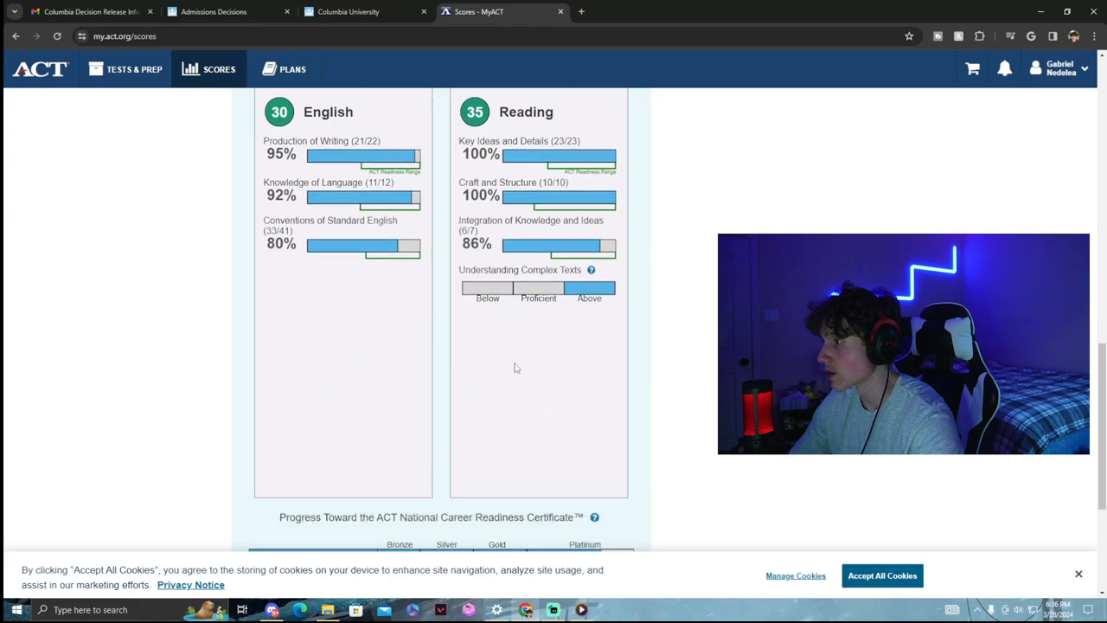
{"action": "scroll", "scroll_direction": "down", "scroll_amount": 3}
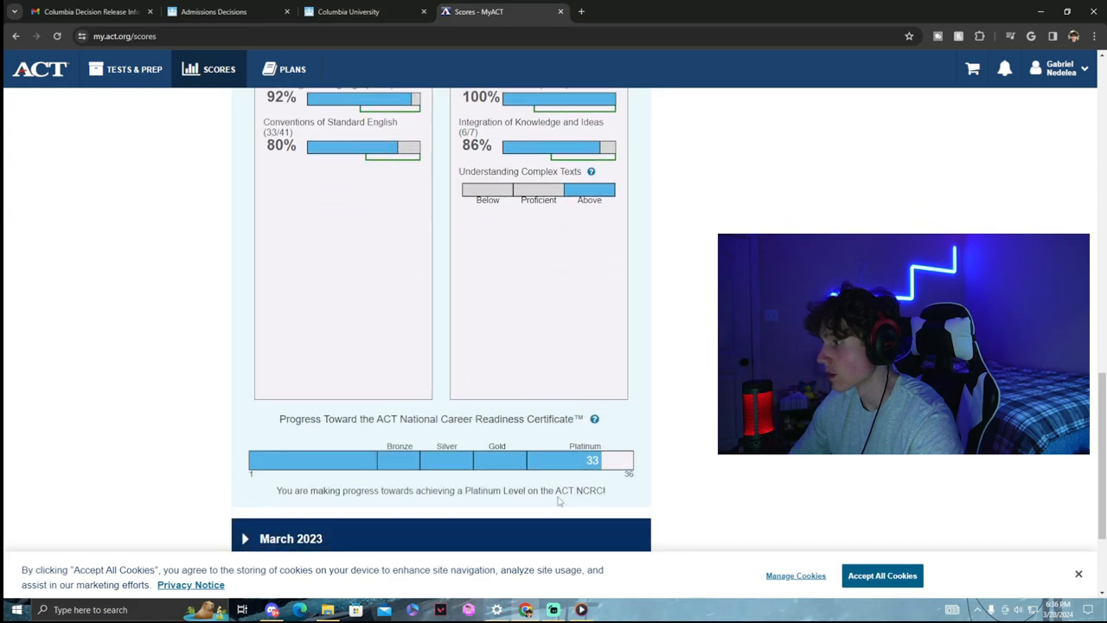
{"action": "mouse_move", "coordinate": [623, 468]}
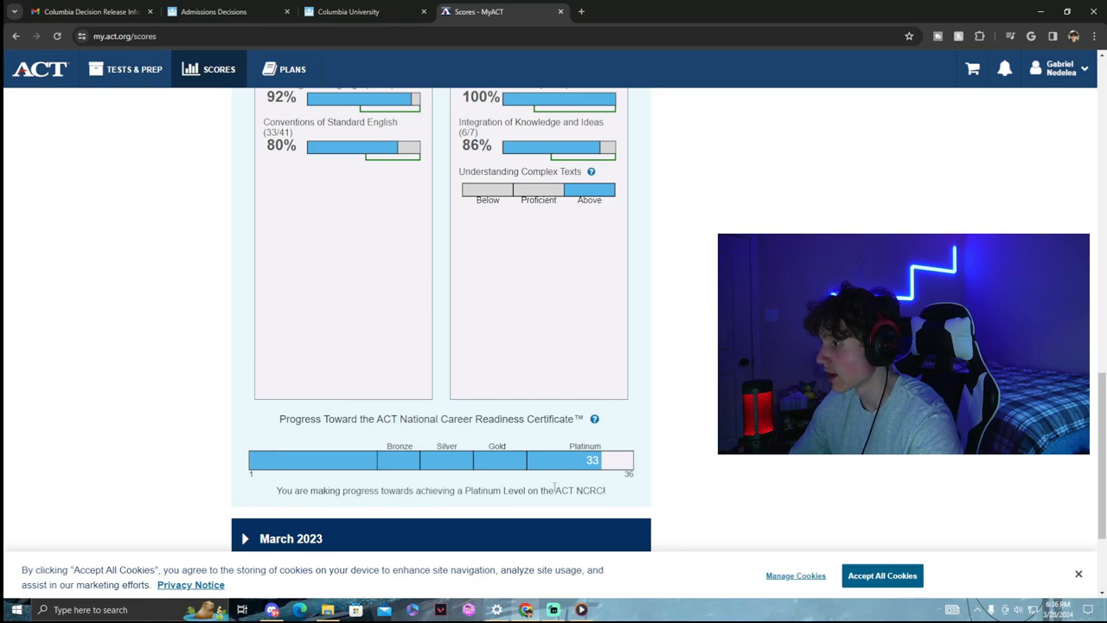
{"action": "scroll", "scroll_direction": "down", "scroll_amount": 3}
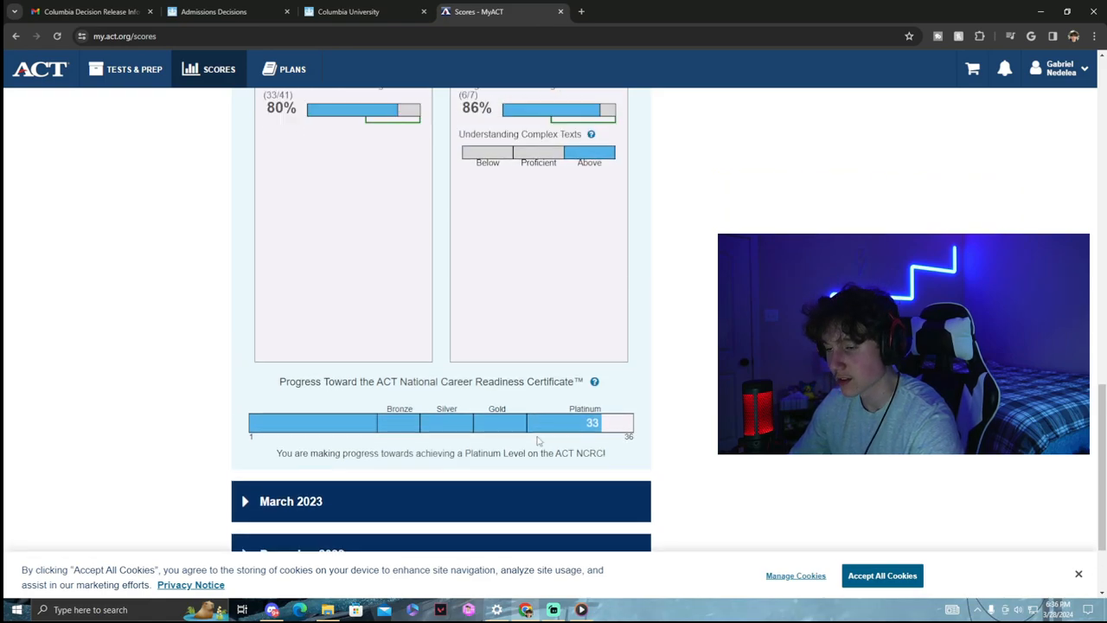
{"action": "scroll", "scroll_direction": "up", "scroll_amount": 3}
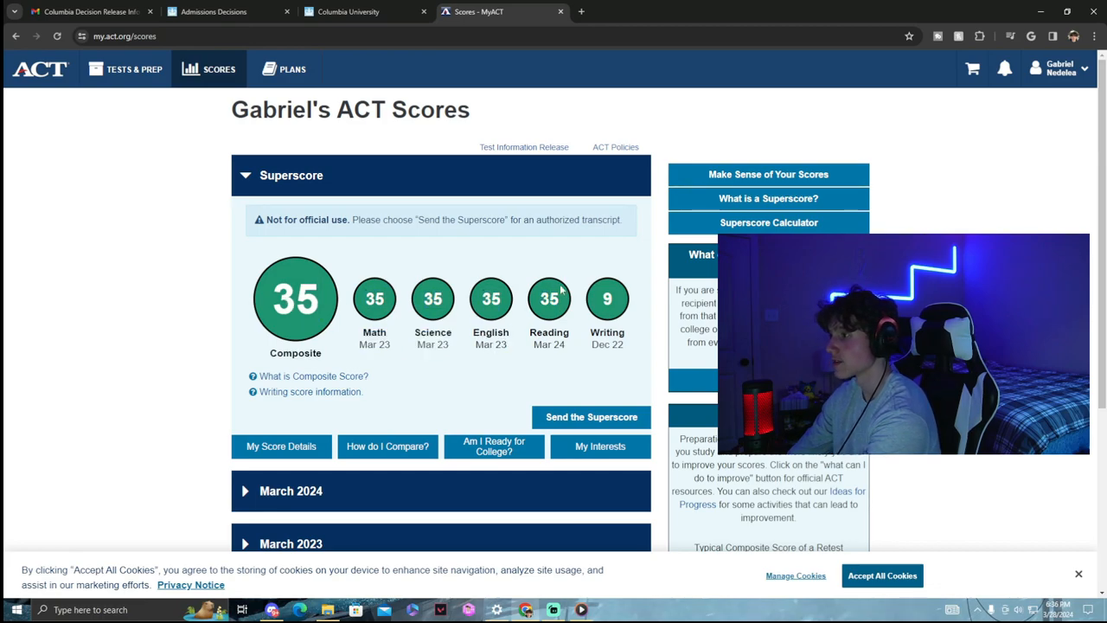
{"action": "mouse_move", "coordinate": [498, 290]}
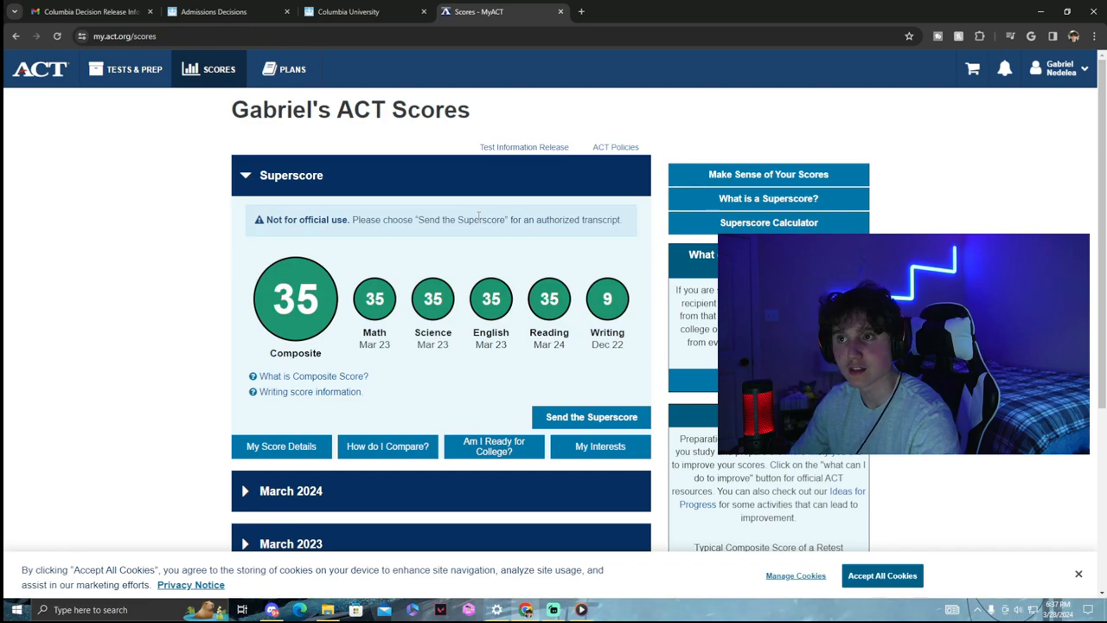
{"action": "mouse_move", "coordinate": [482, 236]}
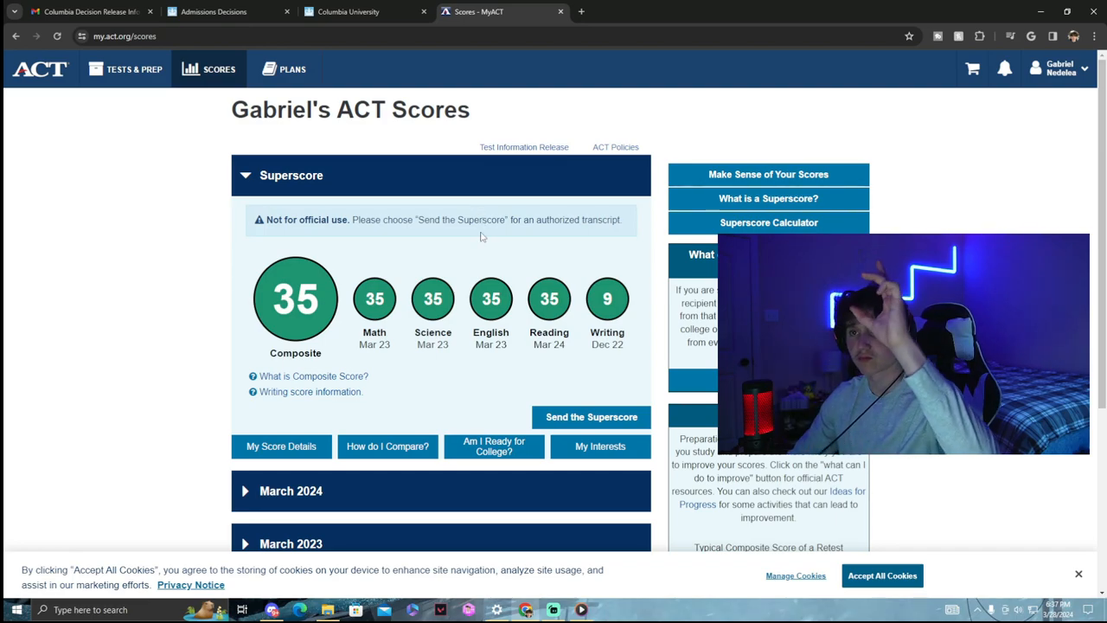